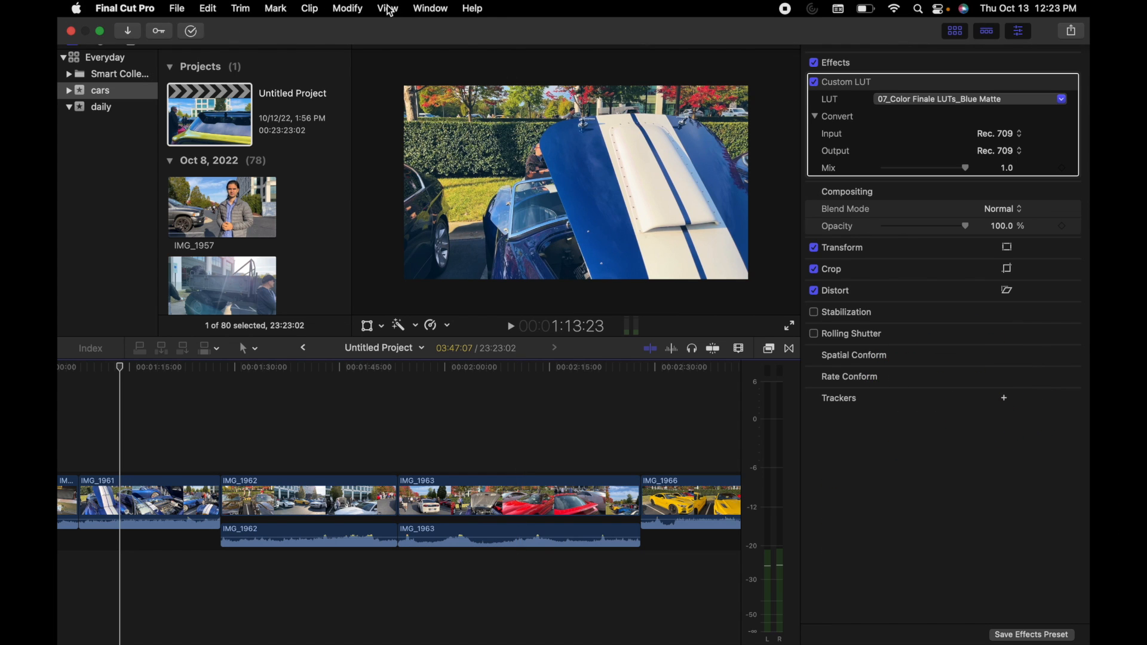
# Zoom the timeline in from the View menu to see the clips in more detail.
pyautogui.click(387, 8)
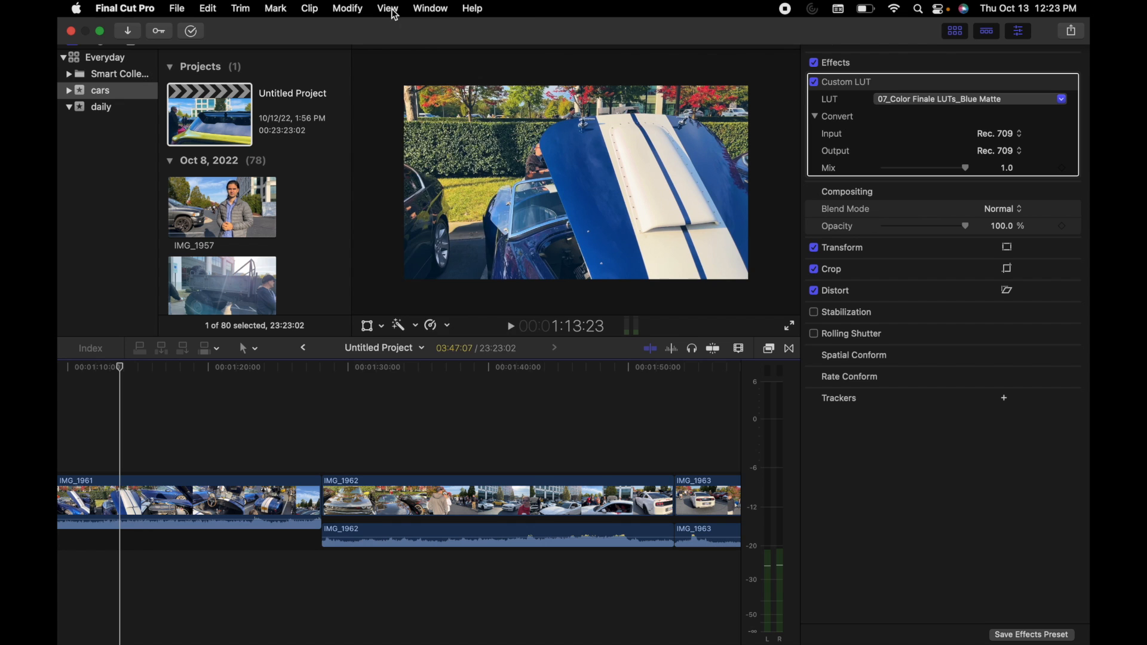
pyautogui.click(388, 8)
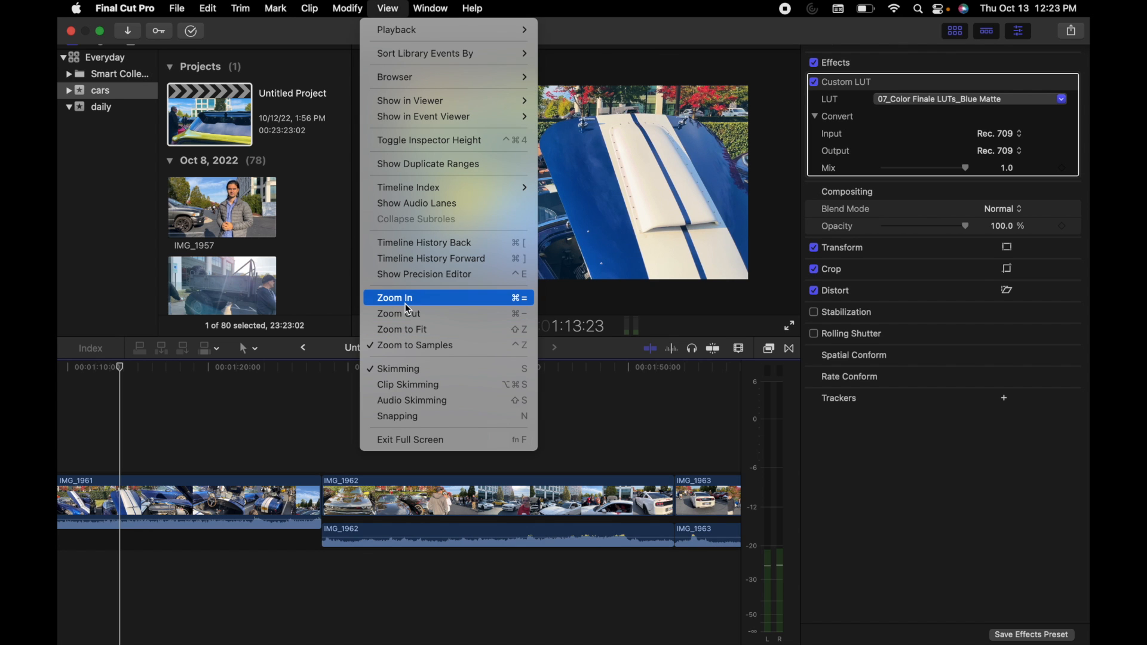
pyautogui.click(394, 297)
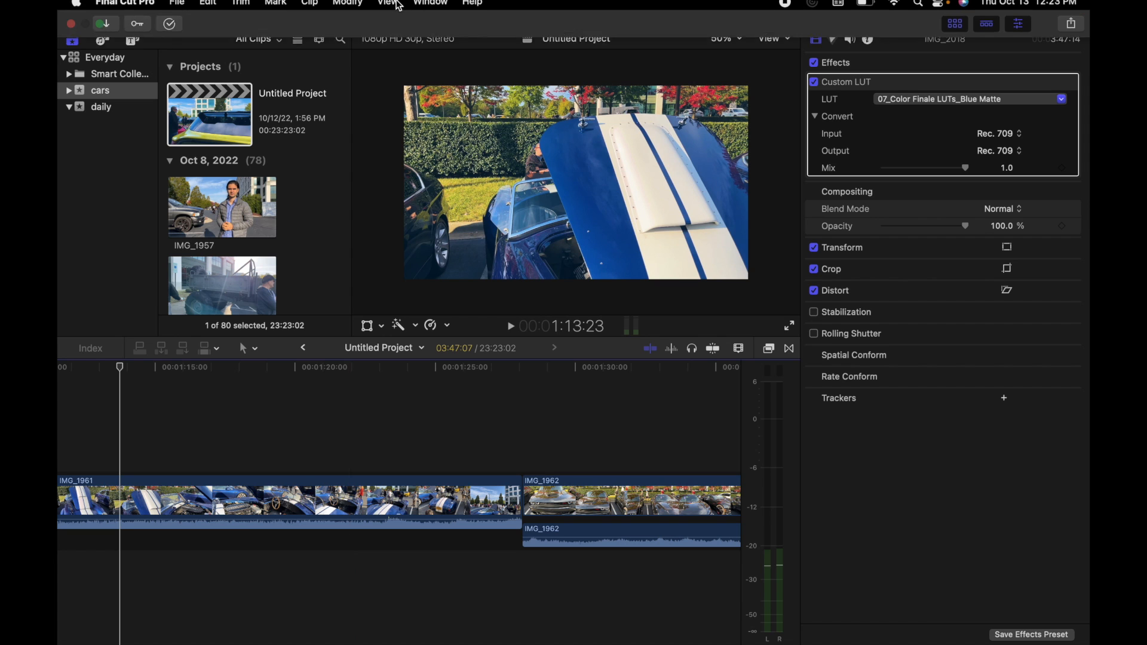
# Zoom the timeline back out one step with View > Zoom Out.
pyautogui.click(388, 3)
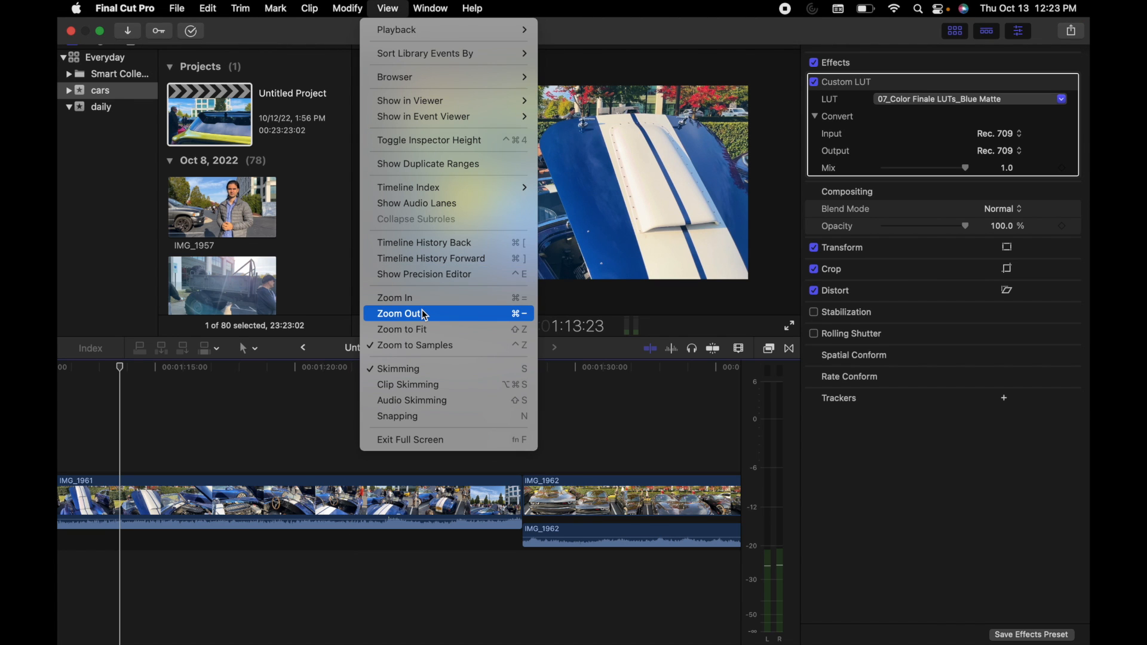
pyautogui.click(400, 313)
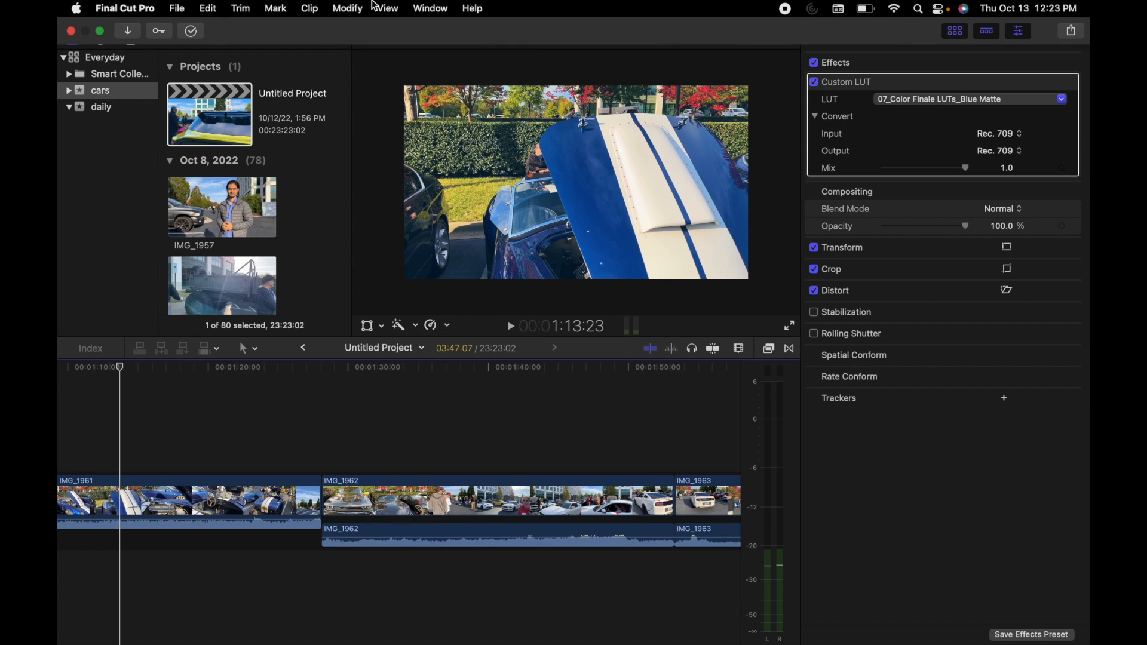
pyautogui.click(387, 8)
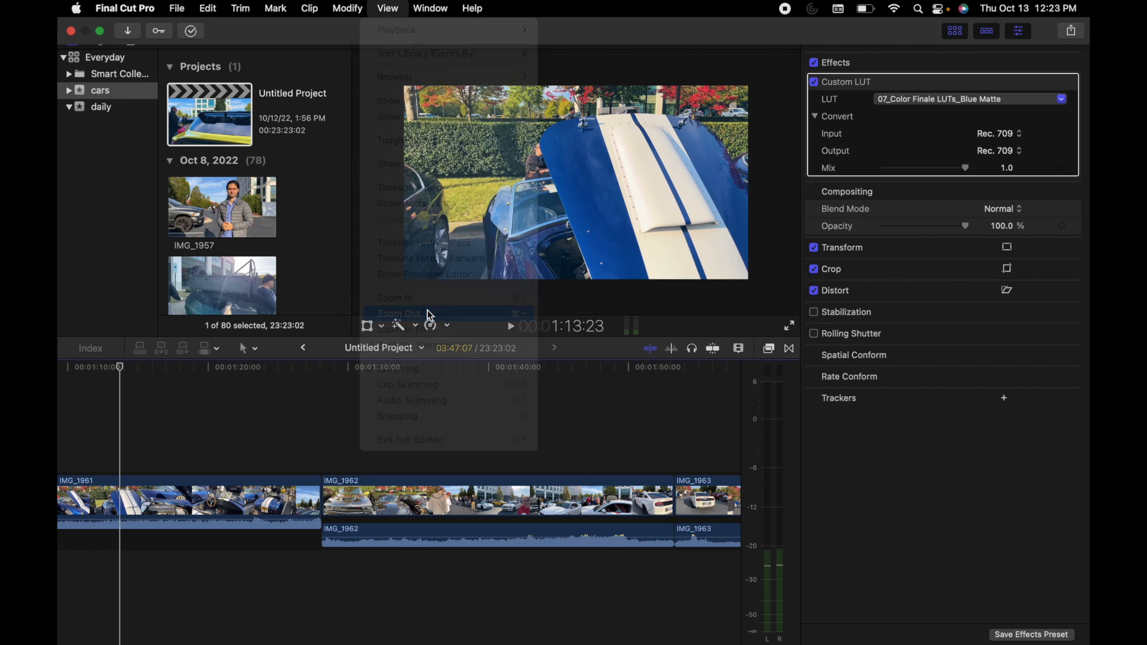